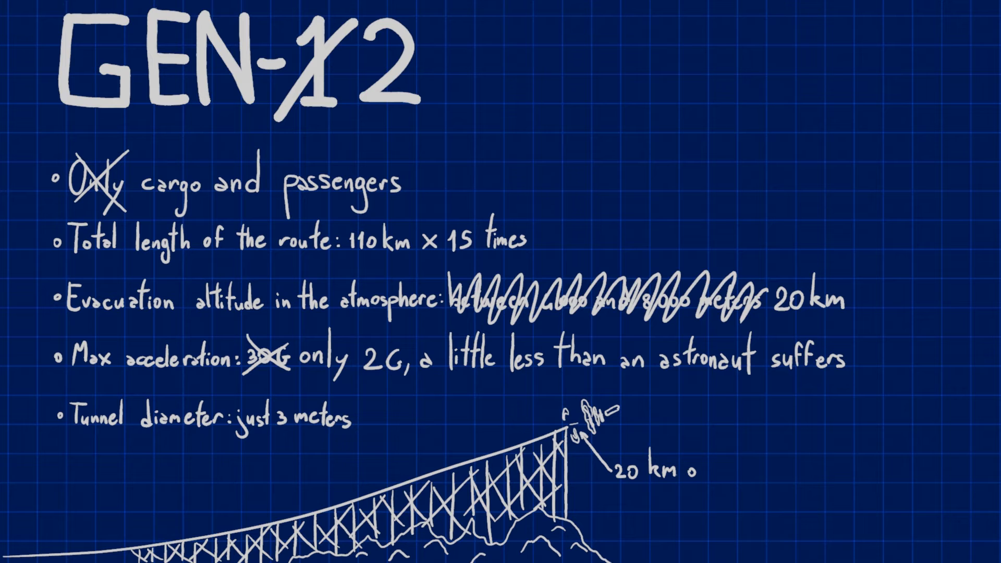
type("of altitude just 5% o1")
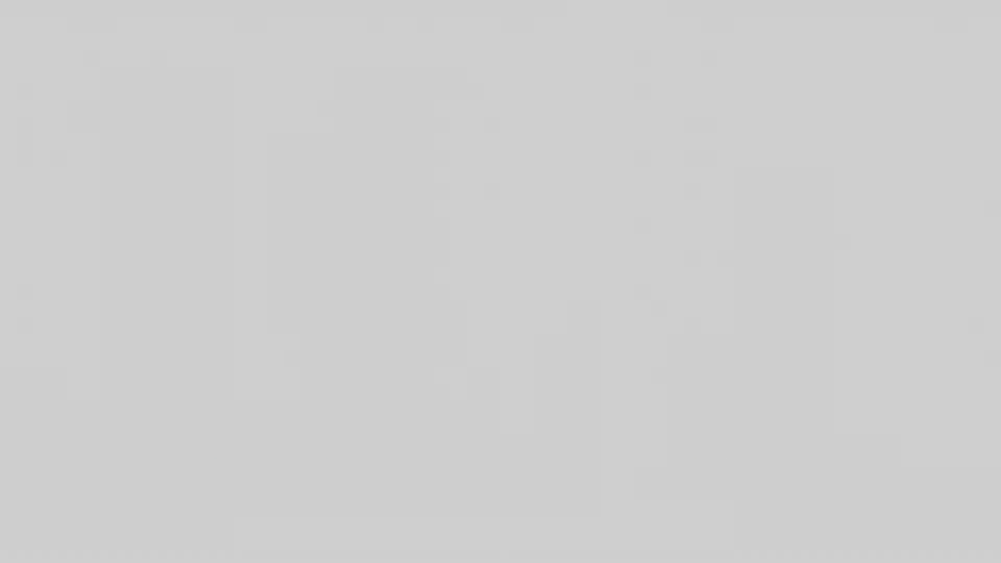
left_click_drag(167, 478, 832, 477)
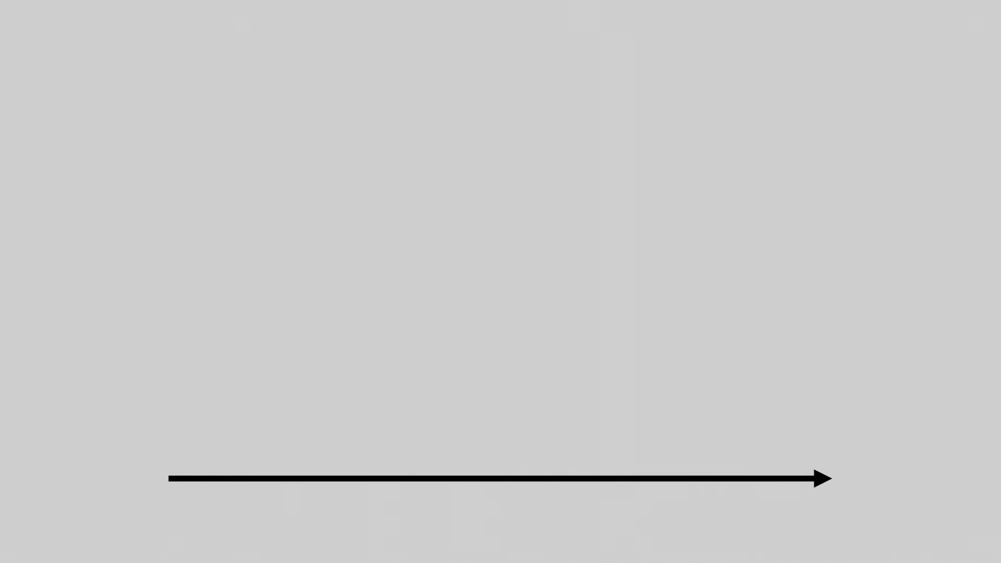